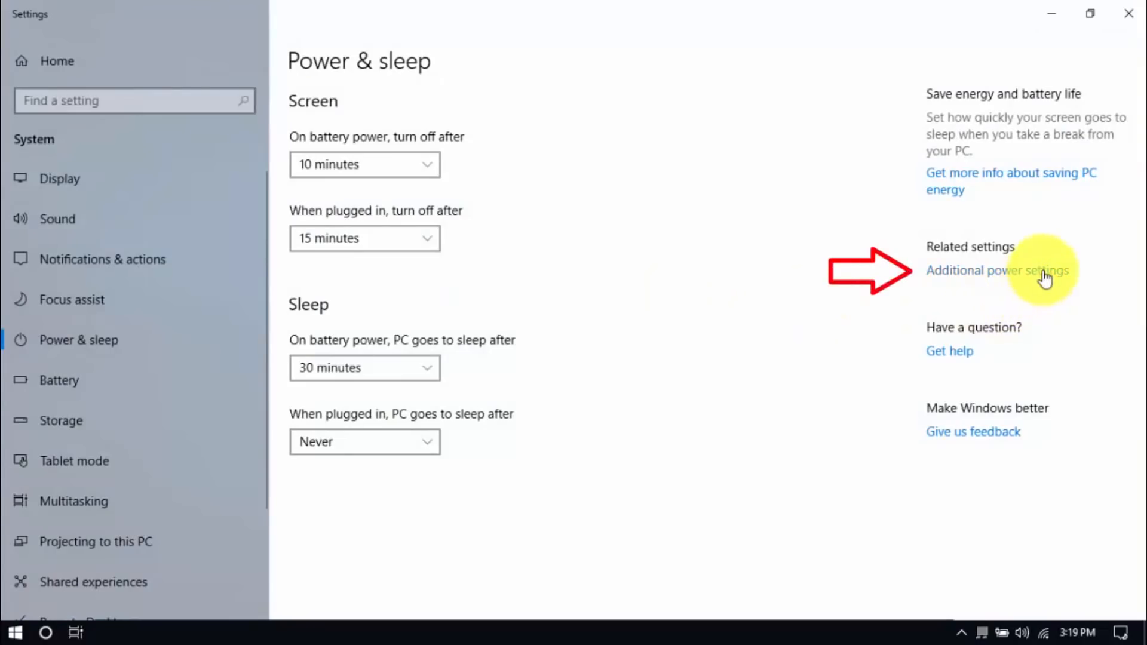
# Uncheck Turn on fast startup in the power button settings and save the changes.
pyautogui.click(997, 271)
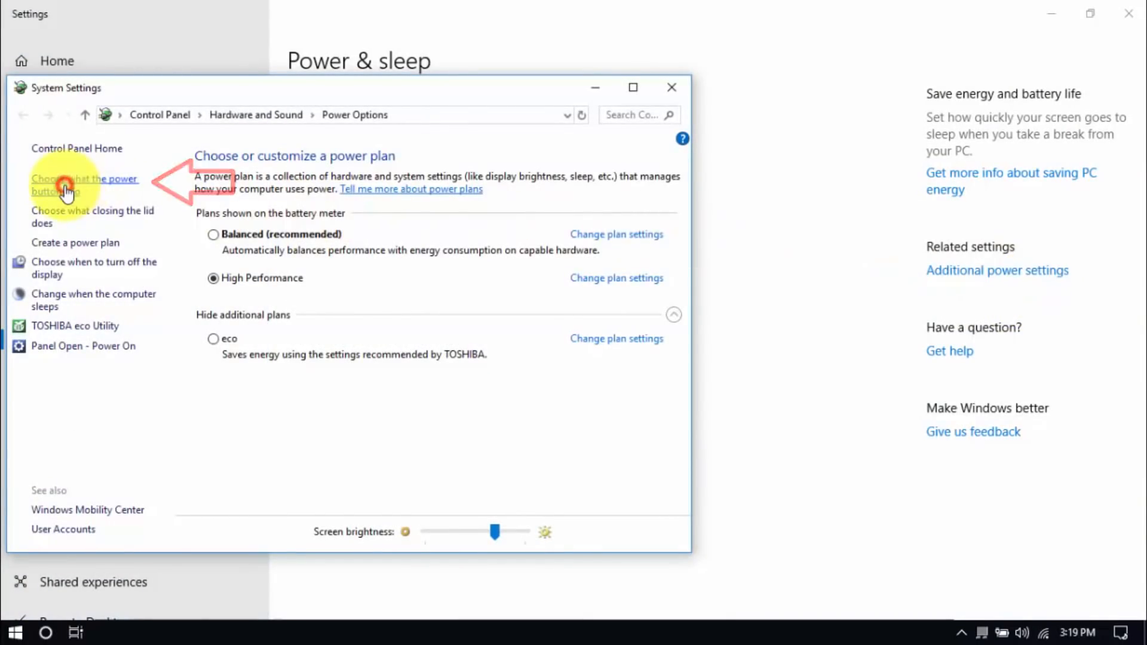
pyautogui.click(84, 185)
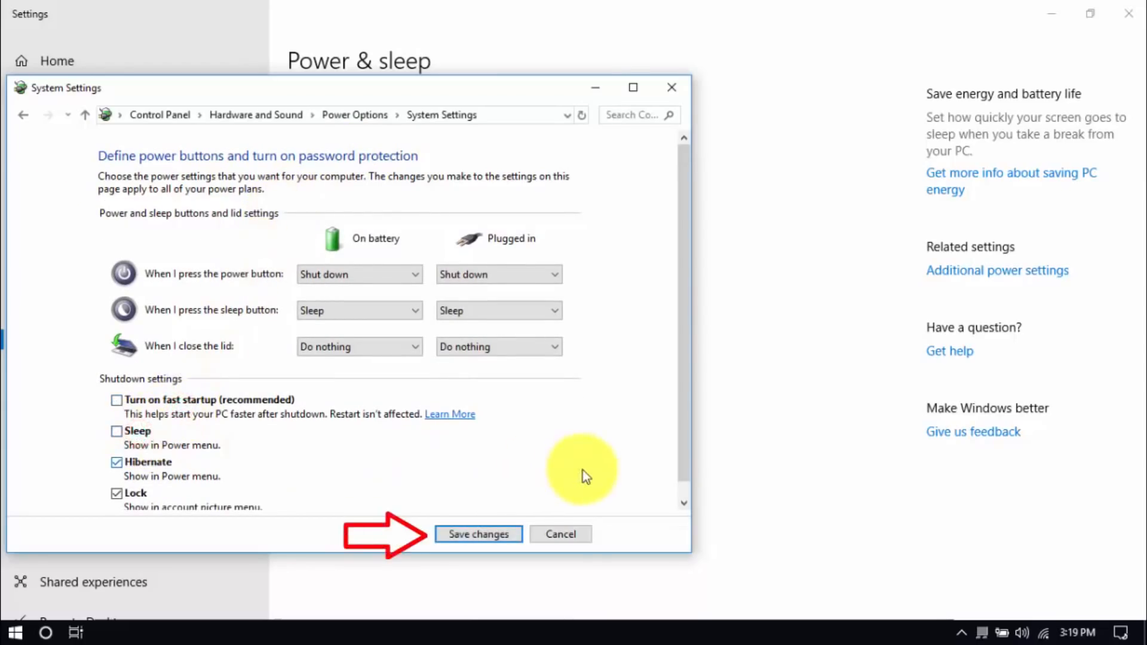
pyautogui.click(478, 533)
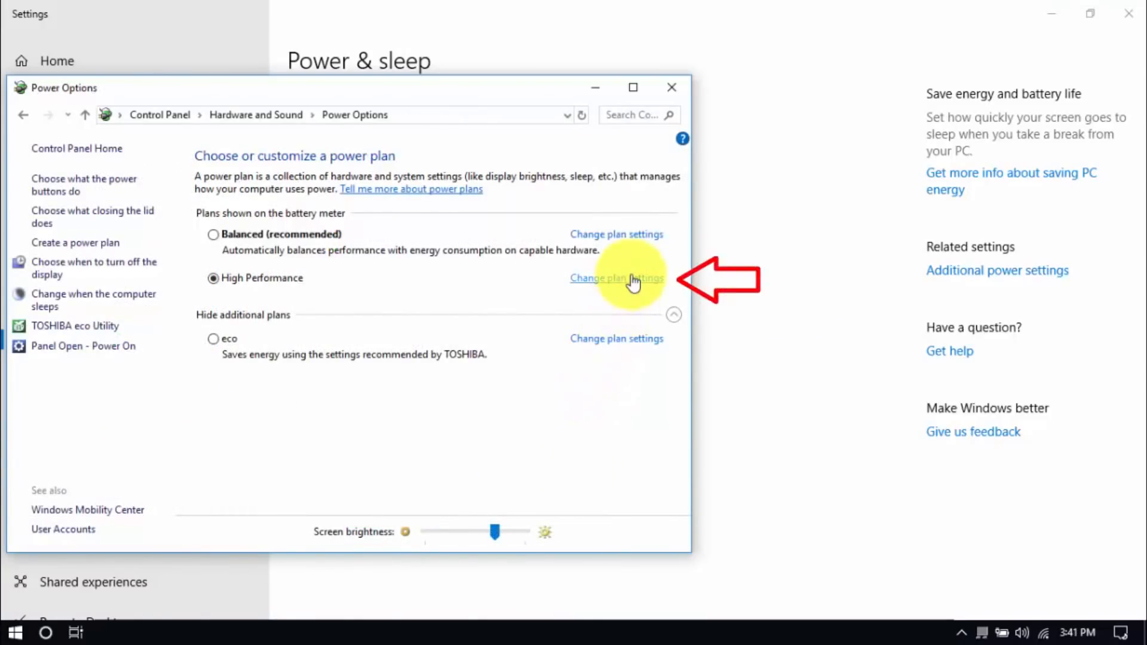
# In High Performance advanced power settings, set Intel graphics to Balanced, then expand PCI Express.
pyautogui.click(616, 278)
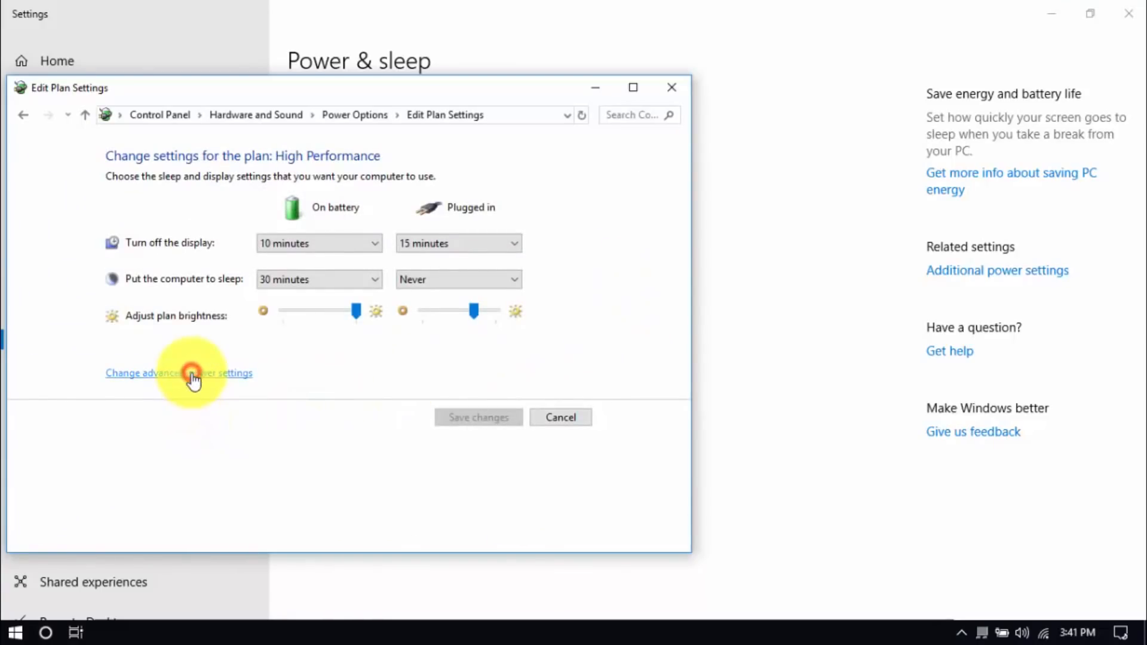
pyautogui.click(179, 373)
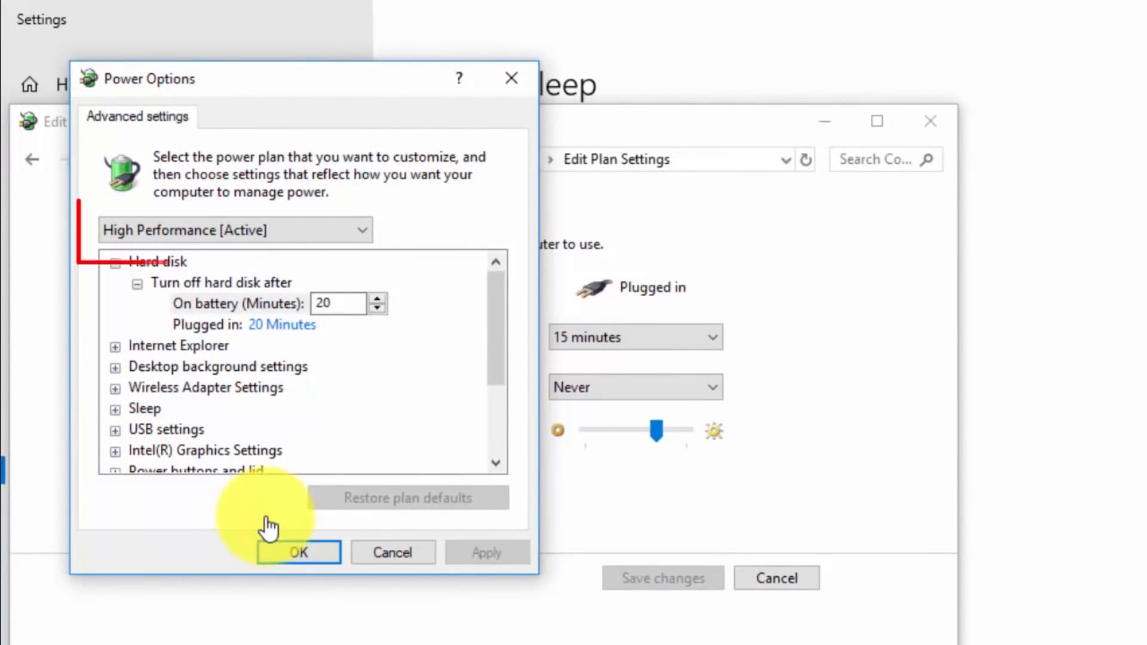
pyautogui.click(358, 229)
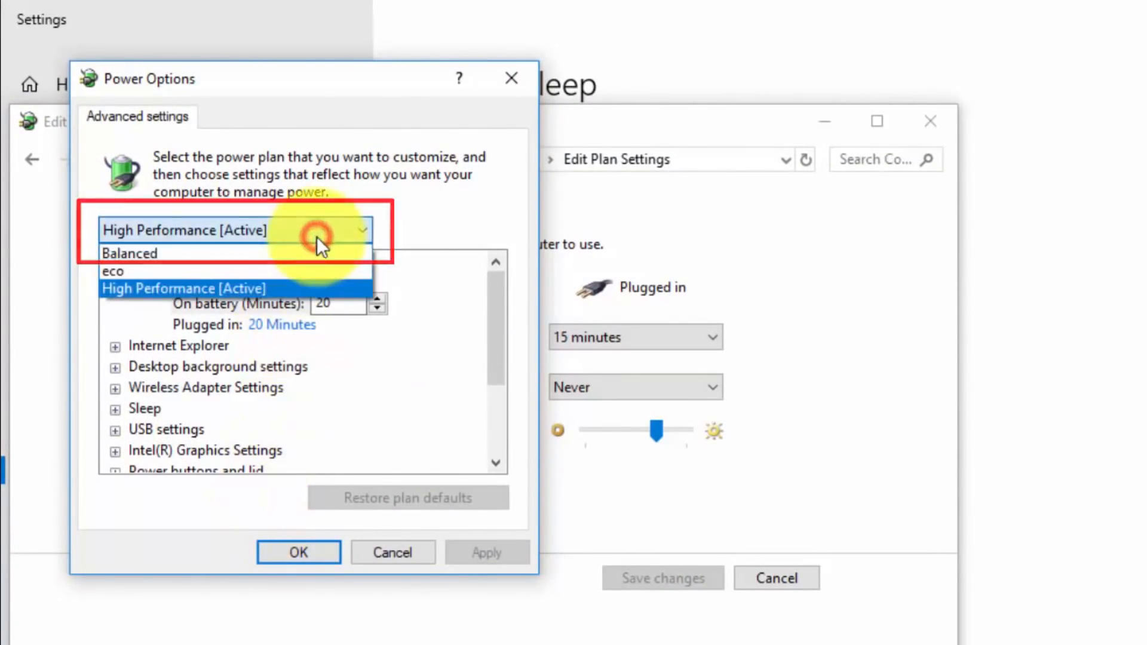
pyautogui.click(183, 288)
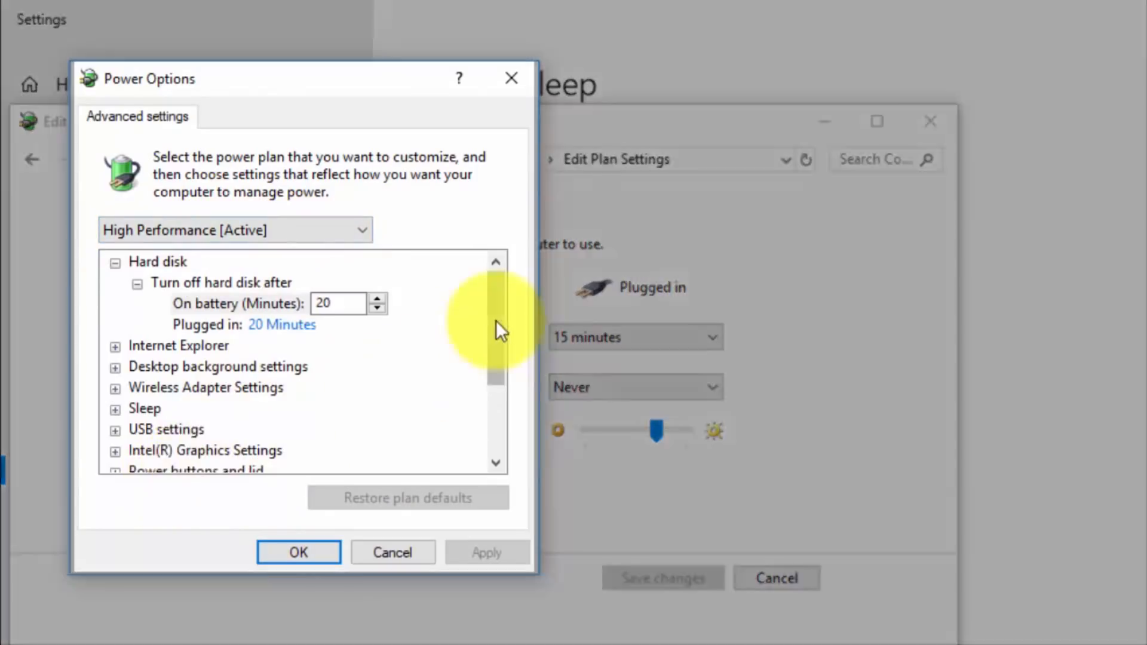
pyautogui.click(115, 325)
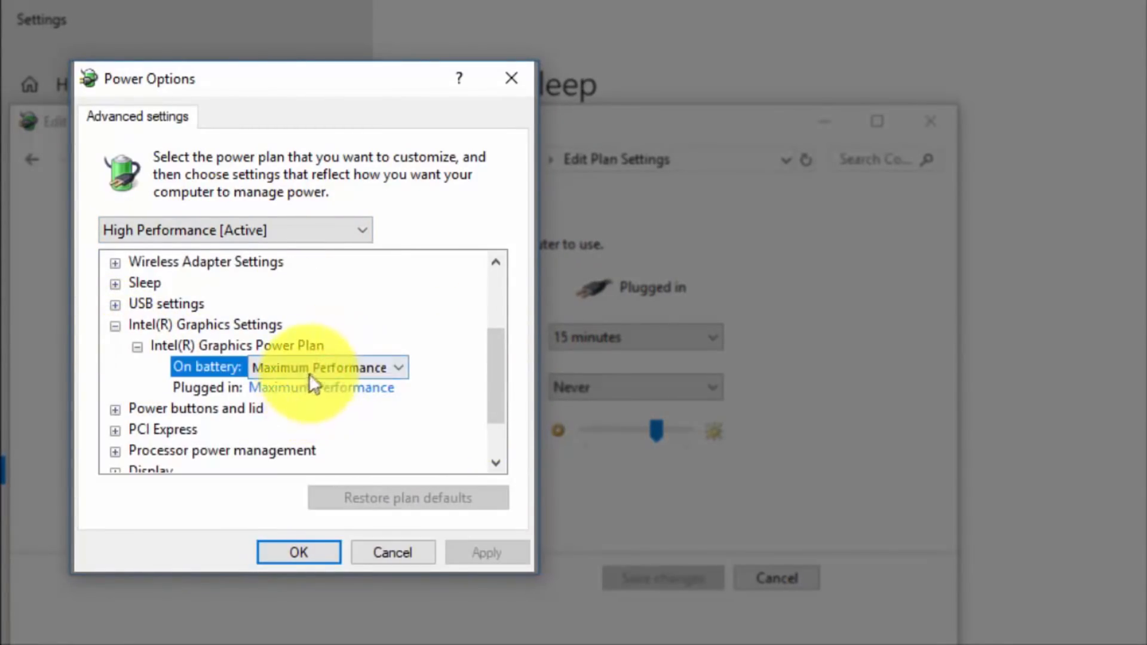
pyautogui.click(329, 388)
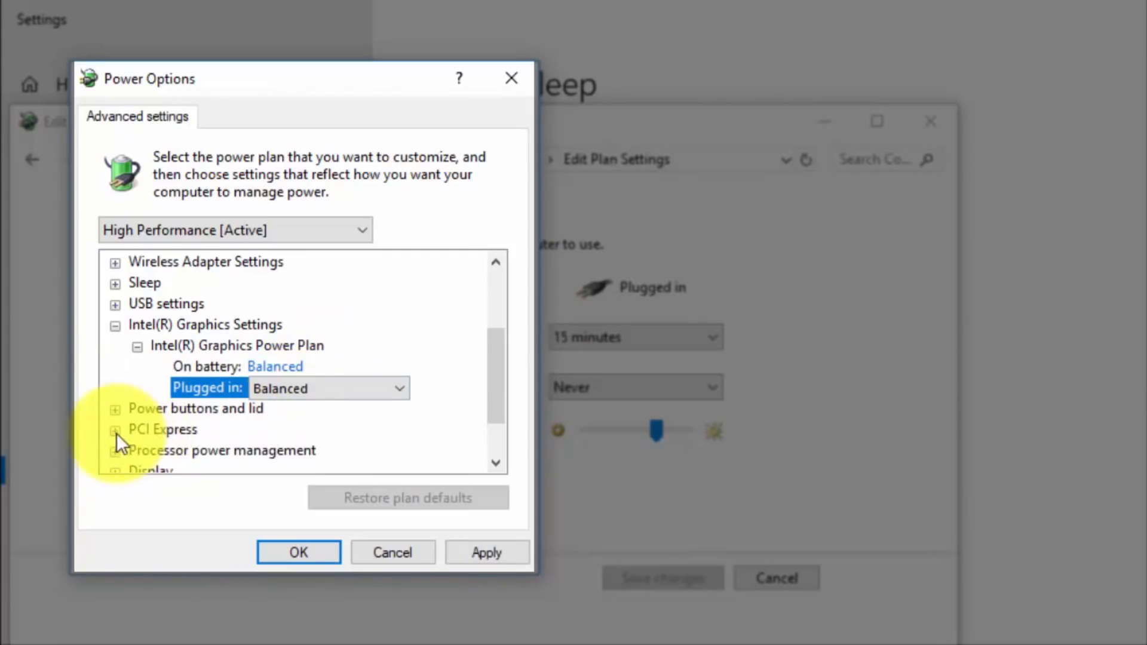
pyautogui.click(115, 430)
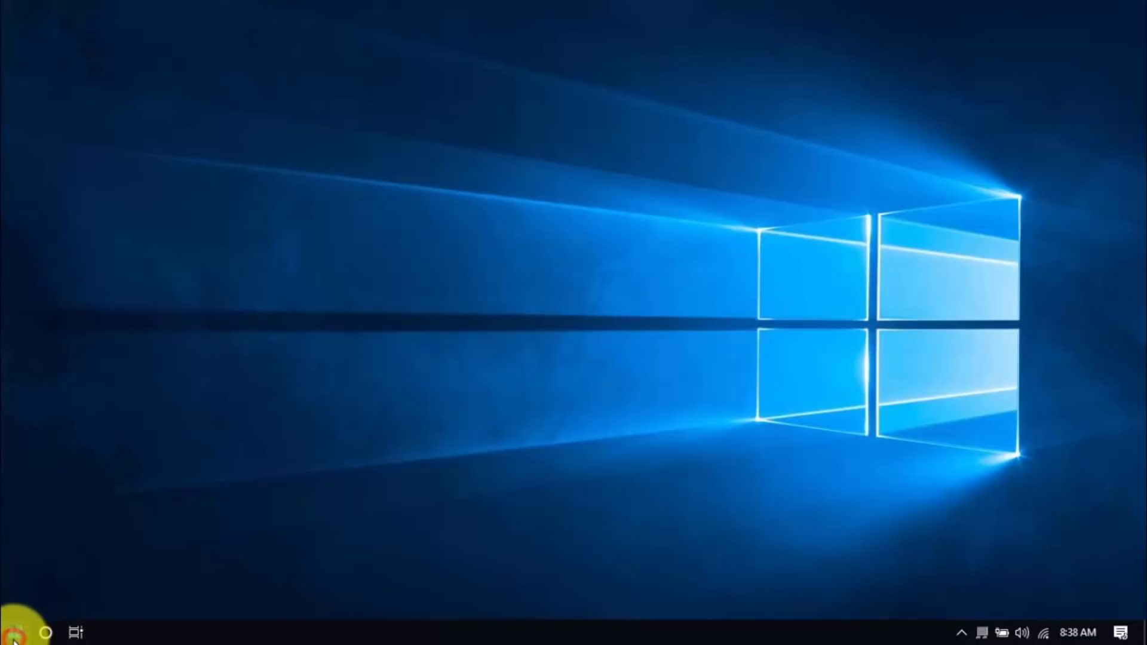
# Open the Apps & features page in Settings and scroll through the installed apps.
pyautogui.click(13, 632)
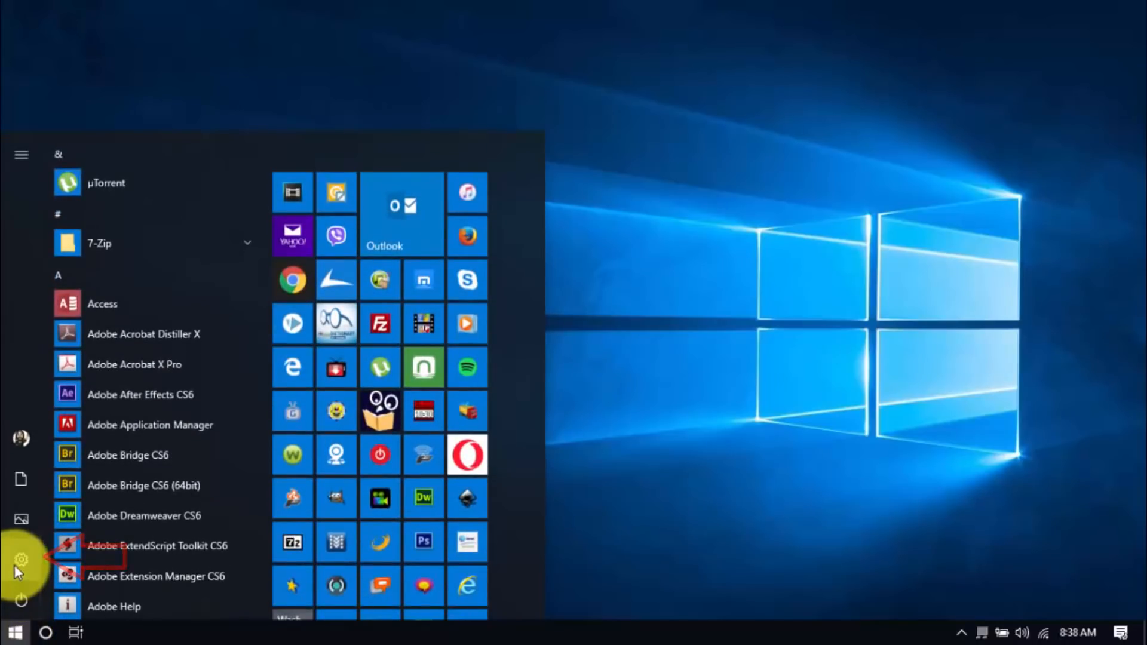
pyautogui.click(20, 559)
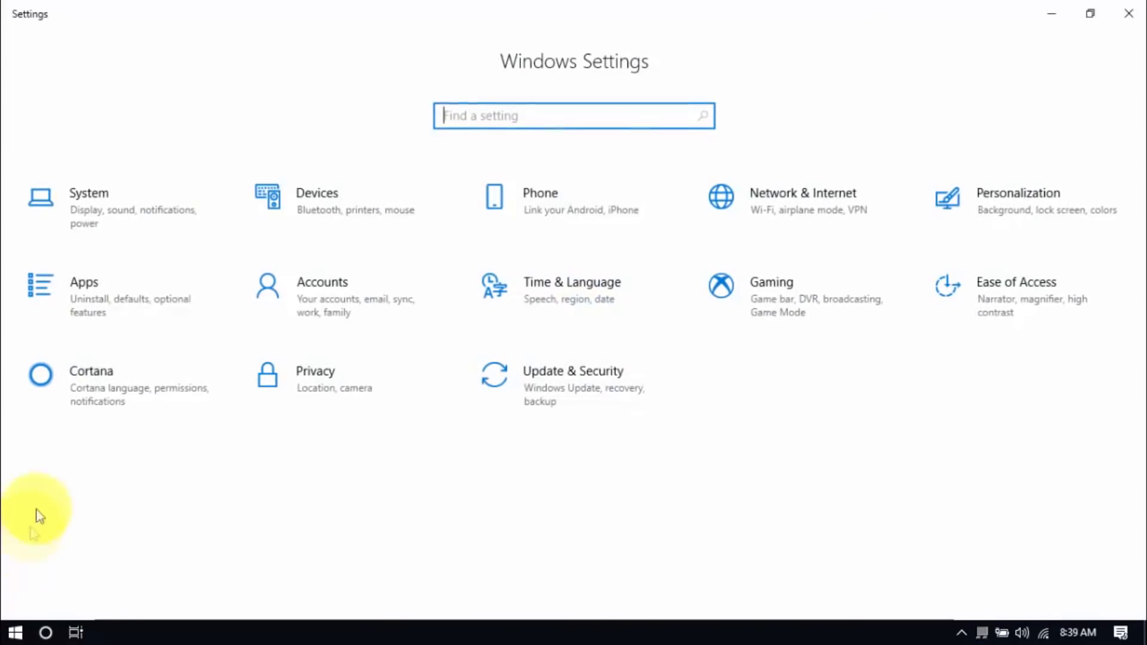
pyautogui.click(84, 282)
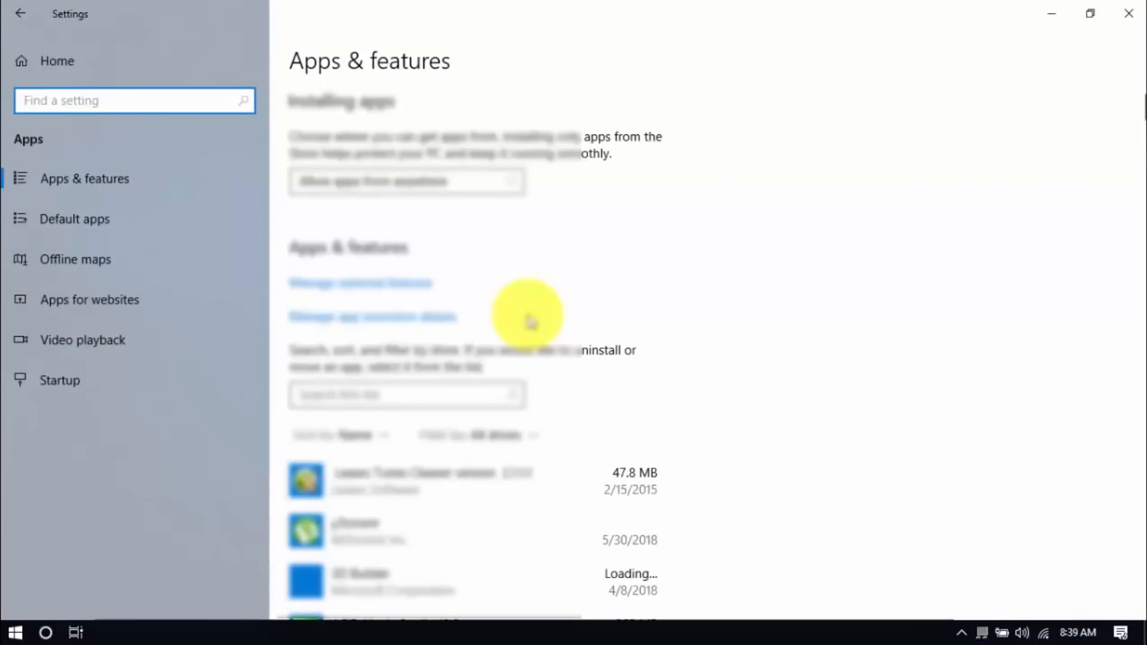
pyautogui.scroll(-3)
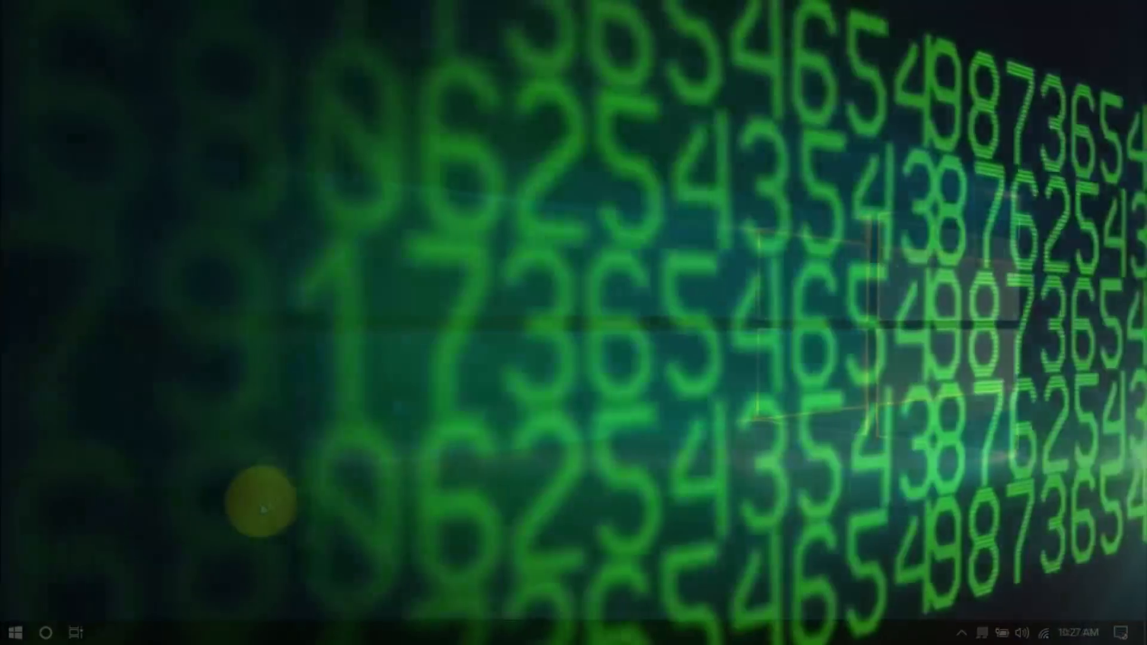
# Run %temp% to open the user's Temp folder.
pyautogui.rightClick(11, 631)
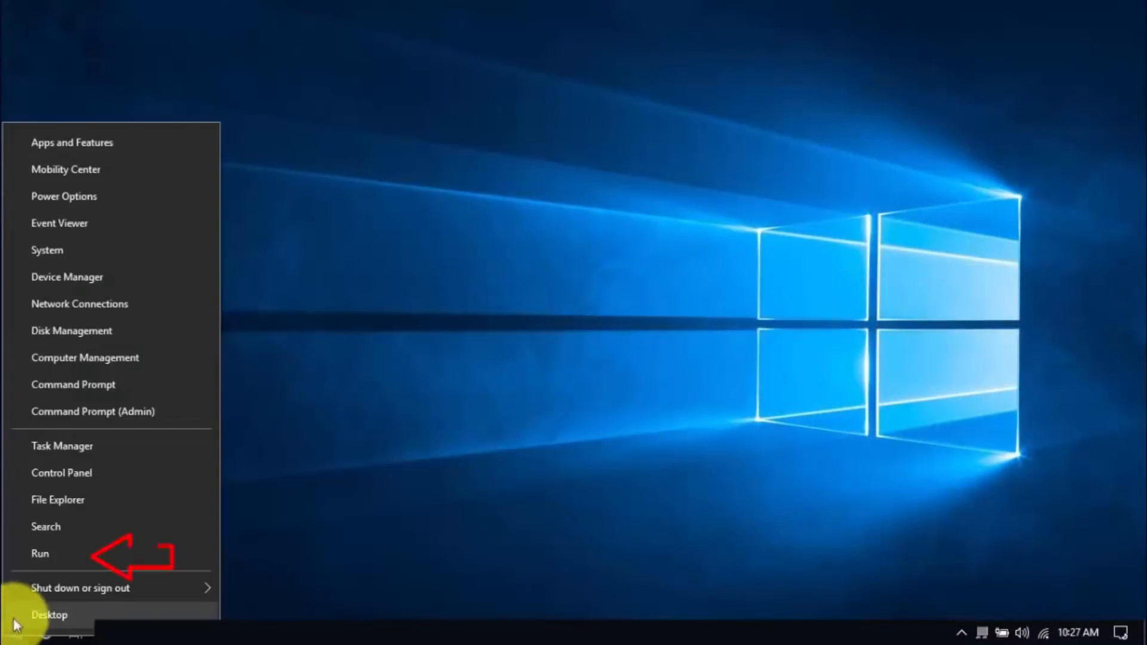
pyautogui.click(40, 553)
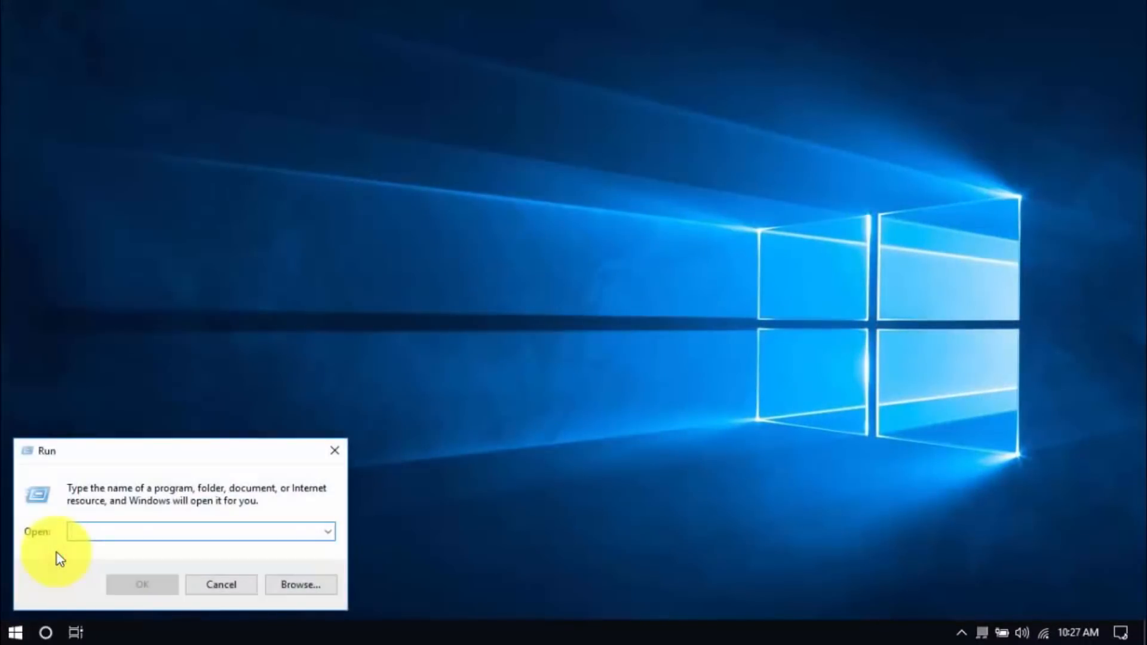
pyautogui.write('%temp%')
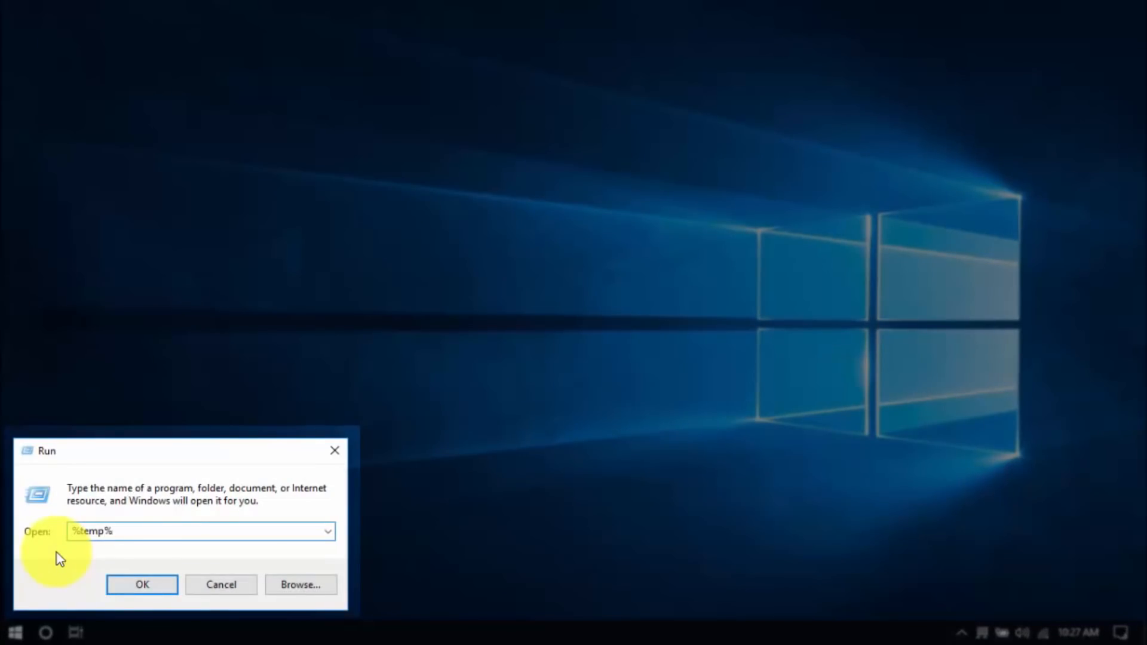
pyautogui.click(142, 584)
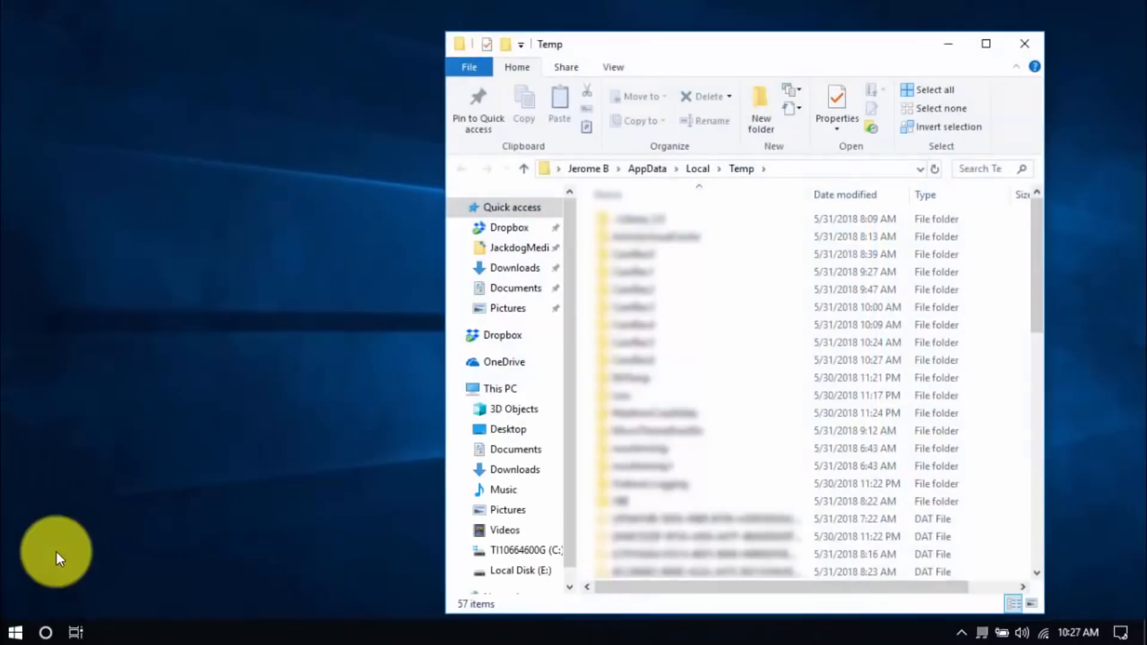
# Delete all user Temp files, then run temp and prefetch to open those Windows folders.
pyautogui.click(934, 89)
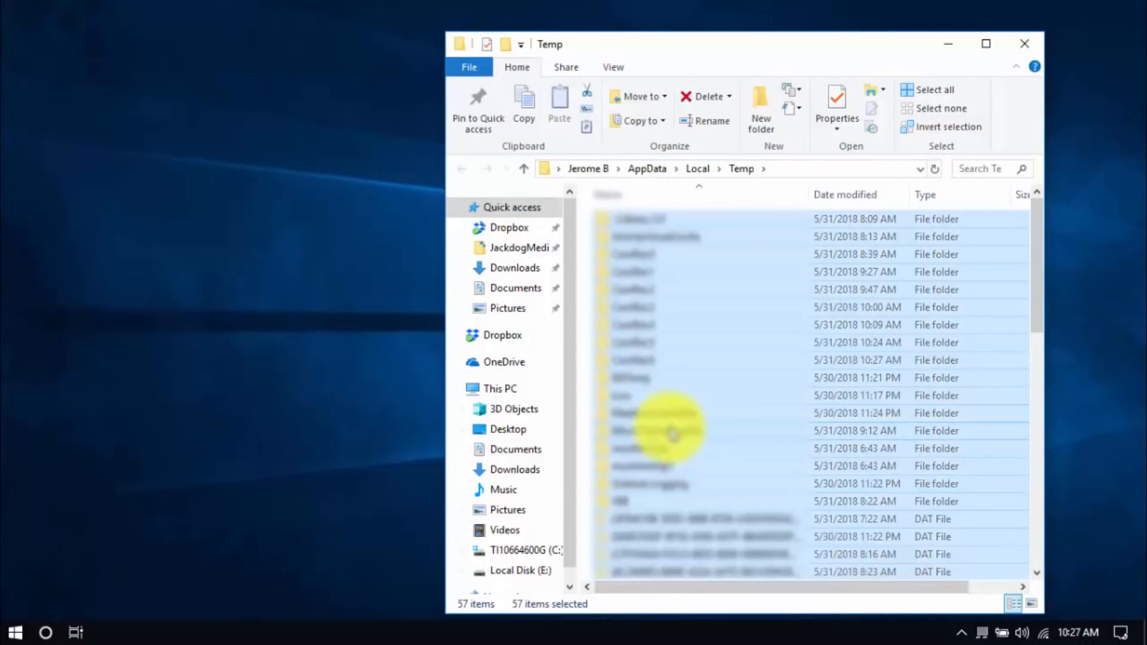
pyautogui.click(701, 95)
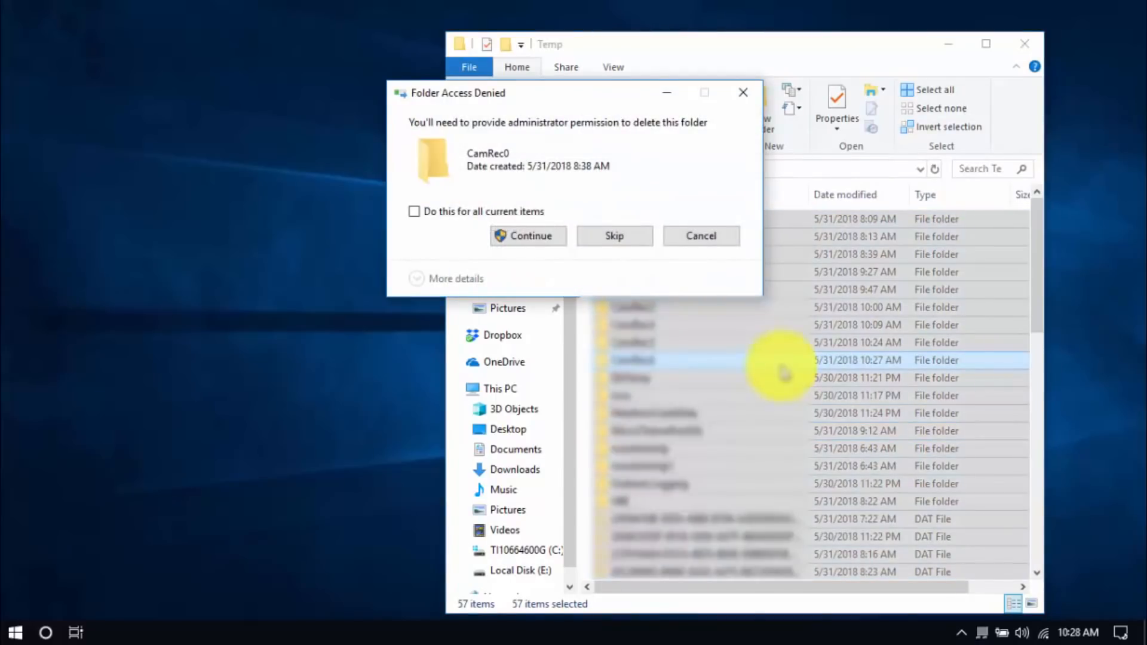
pyautogui.rightClick(14, 632)
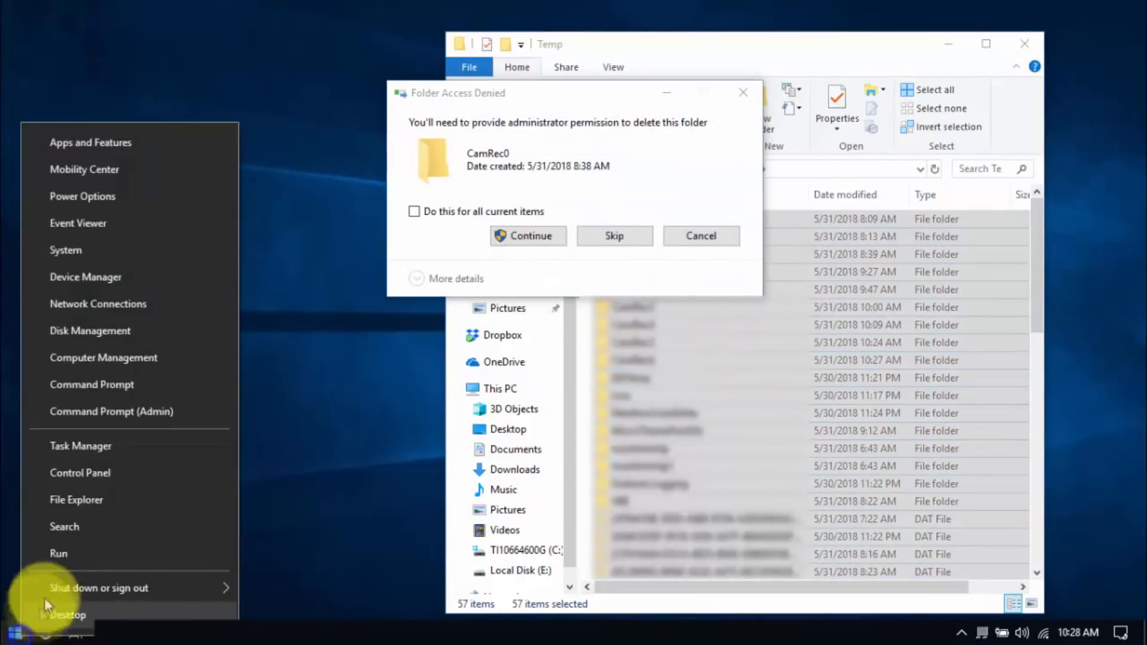
pyautogui.moveTo(66, 552)
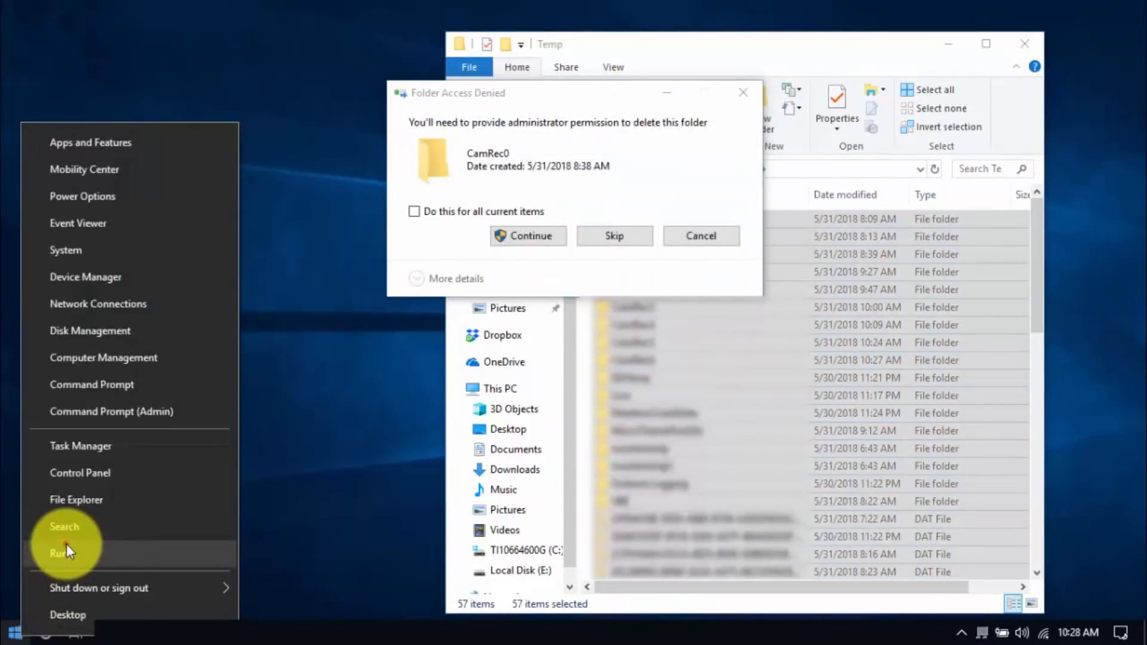
pyautogui.click(57, 554)
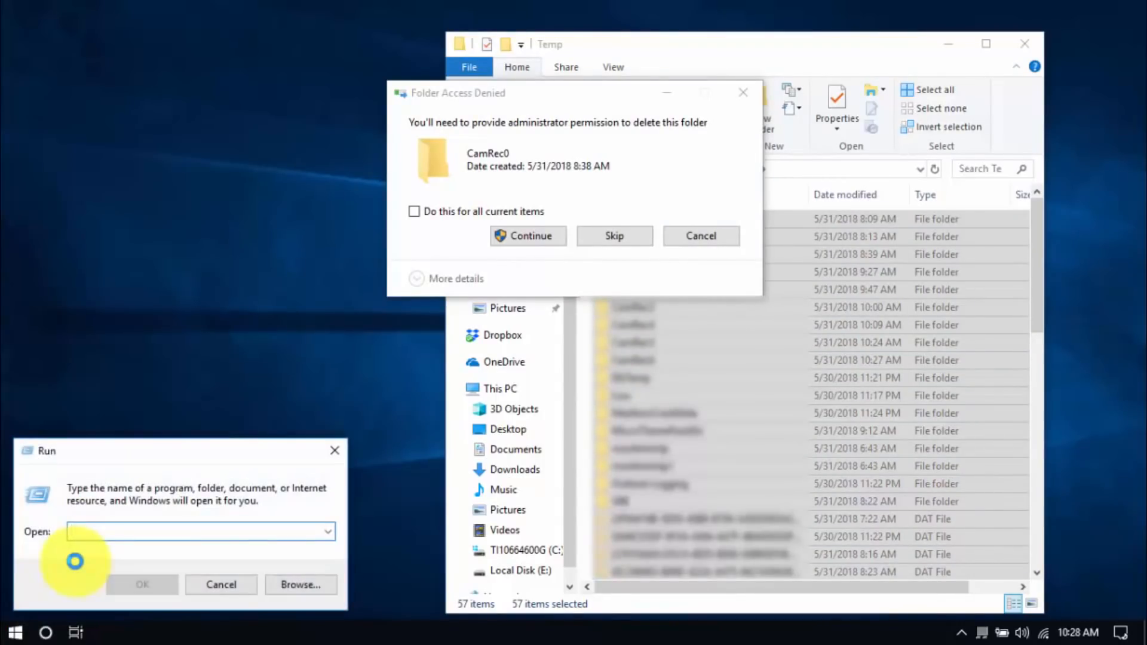
pyautogui.write('temp')
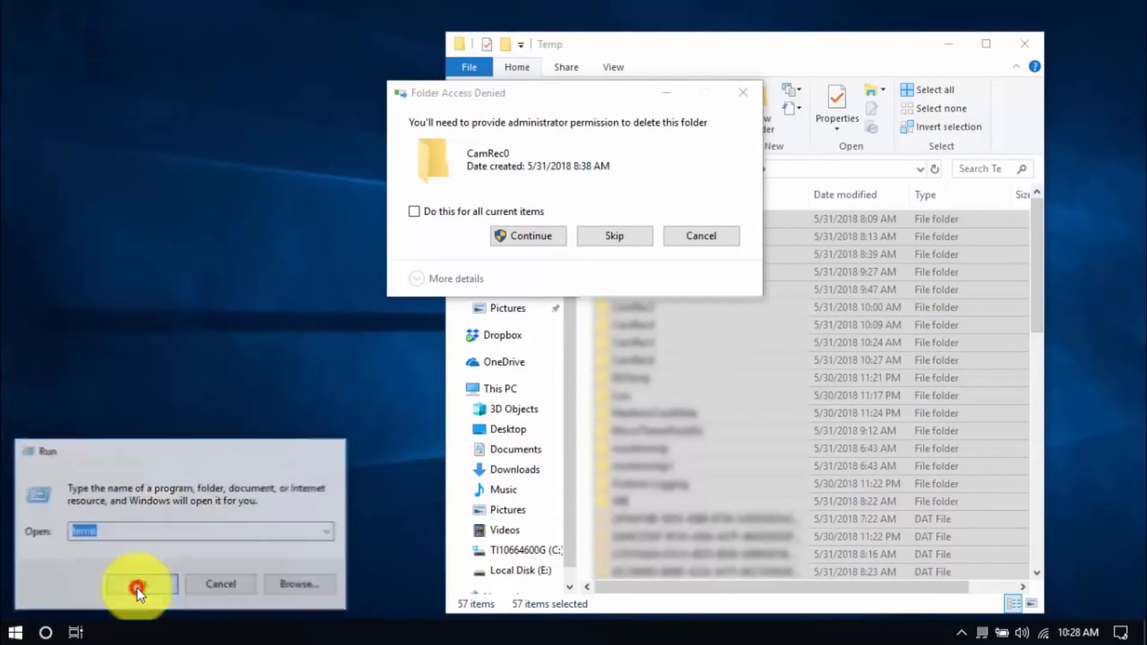
pyautogui.click(138, 585)
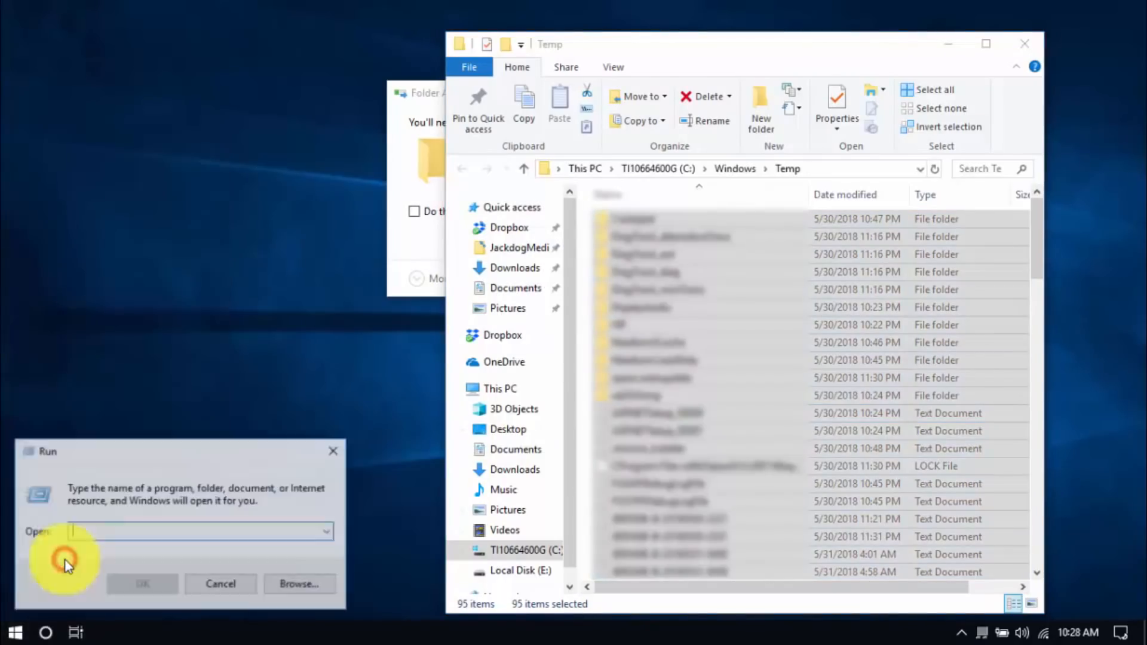
pyautogui.write('prefetch')
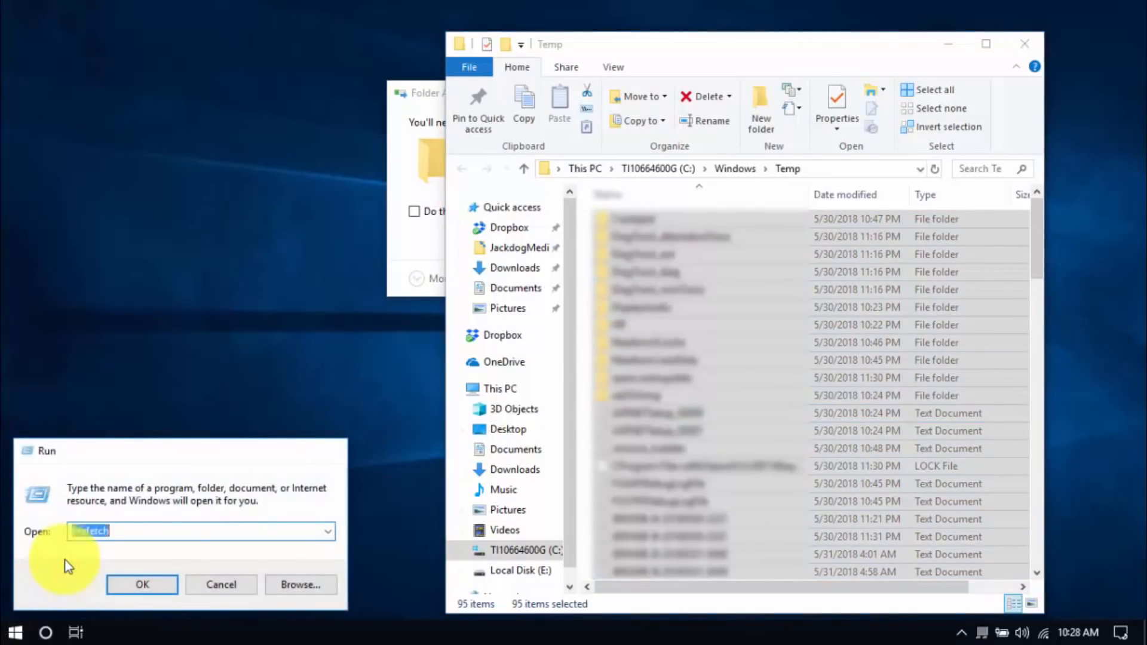
pyautogui.click(141, 585)
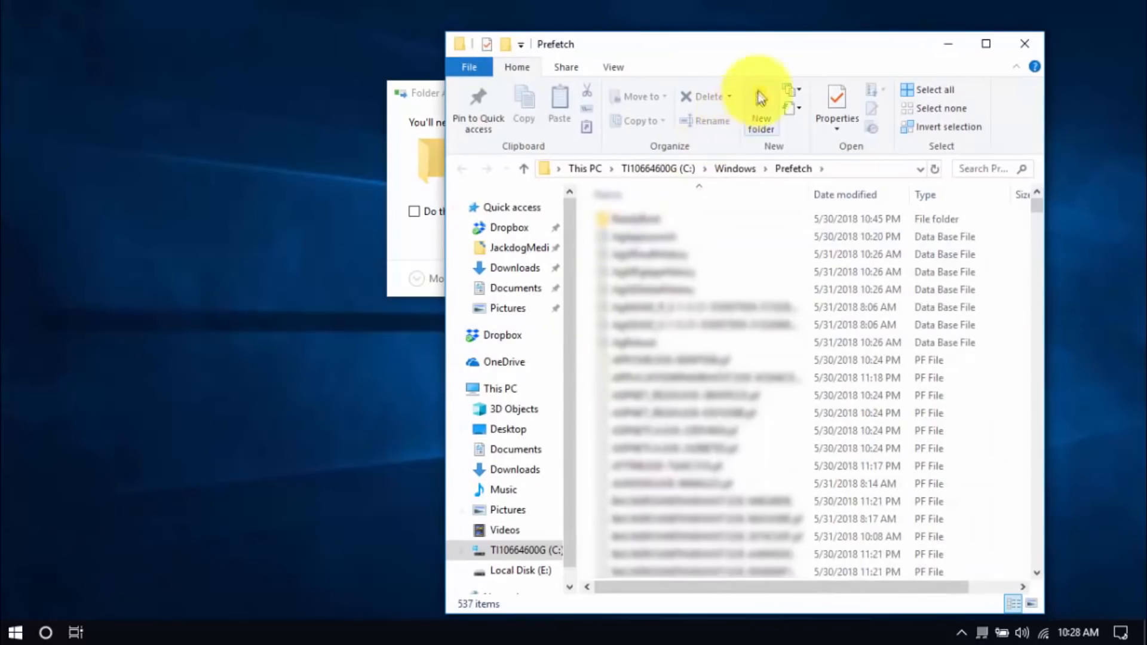
pyautogui.moveTo(695, 366)
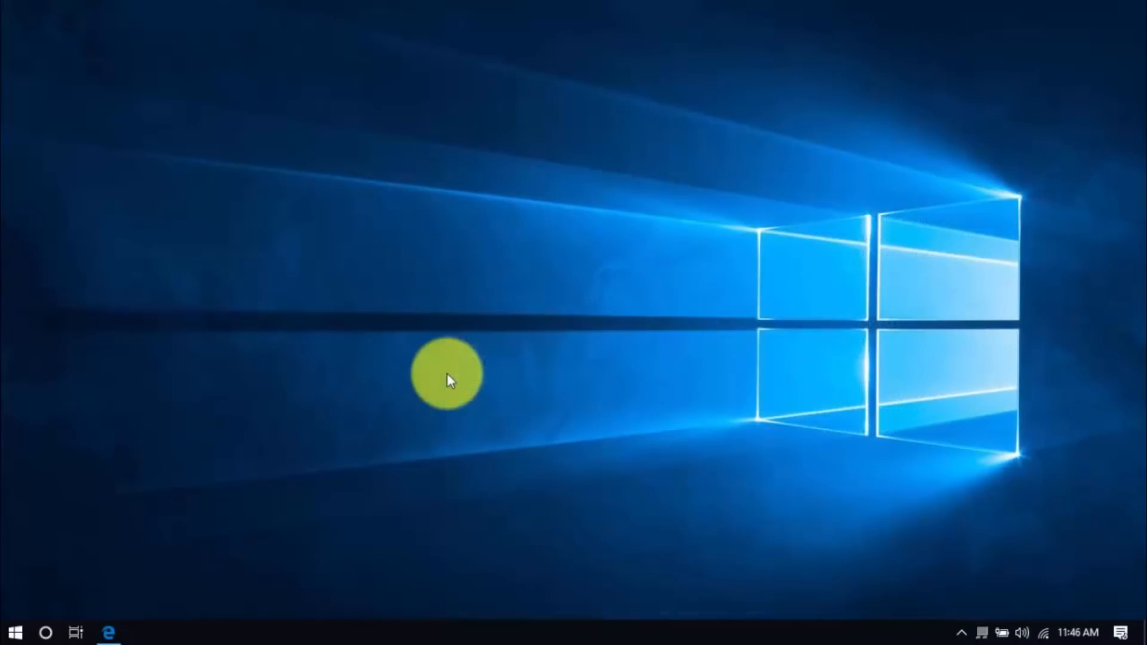
pyautogui.moveTo(215, 447)
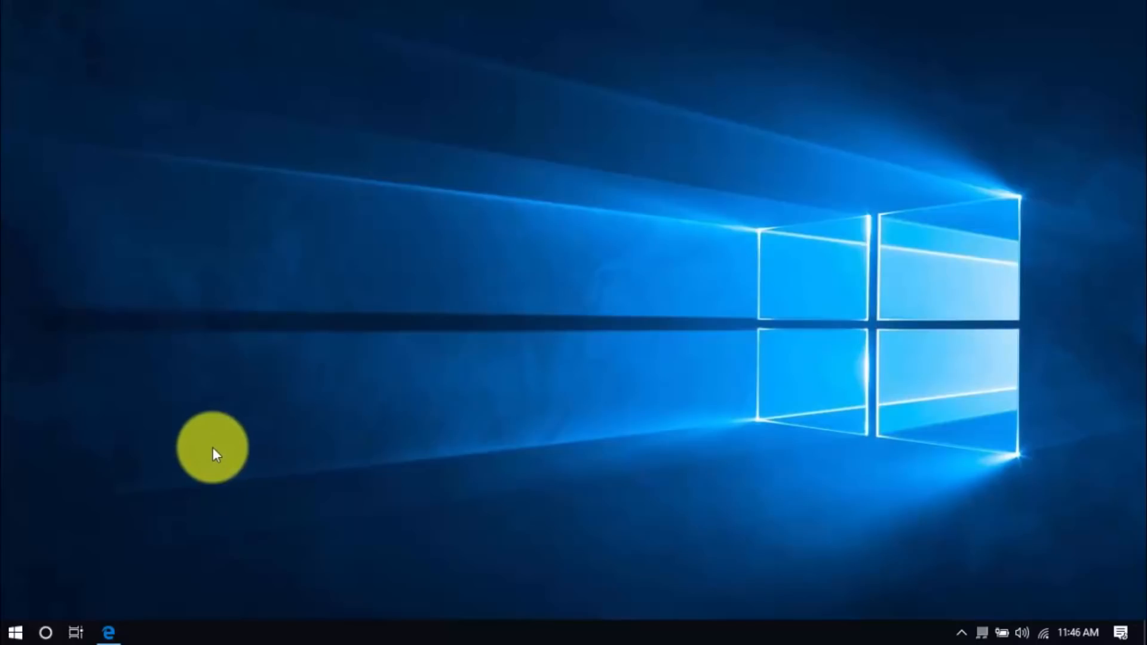
pyautogui.moveTo(189, 461)
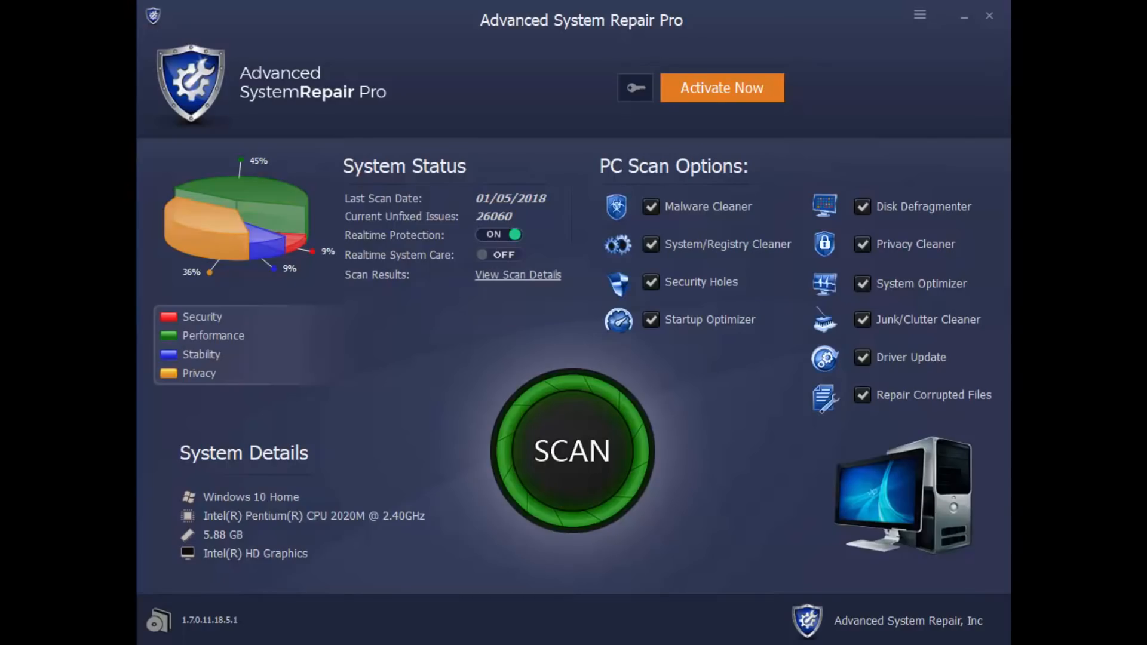
# Press SCAN in Advanced System Repair Pro to begin the PC scan.
pyautogui.click(574, 450)
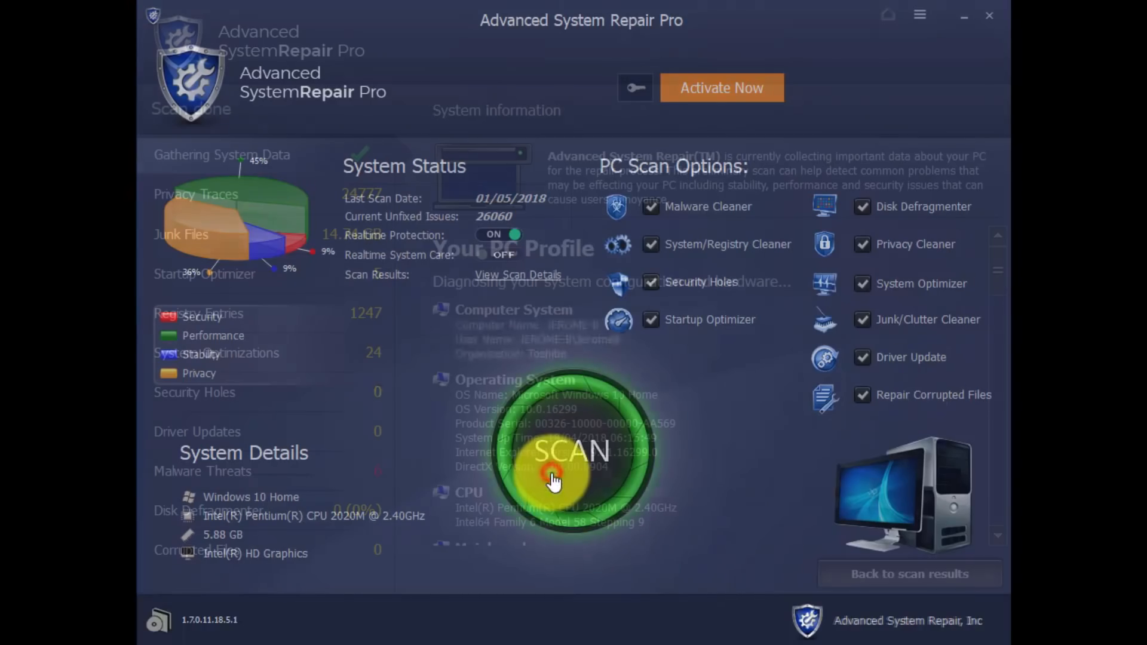